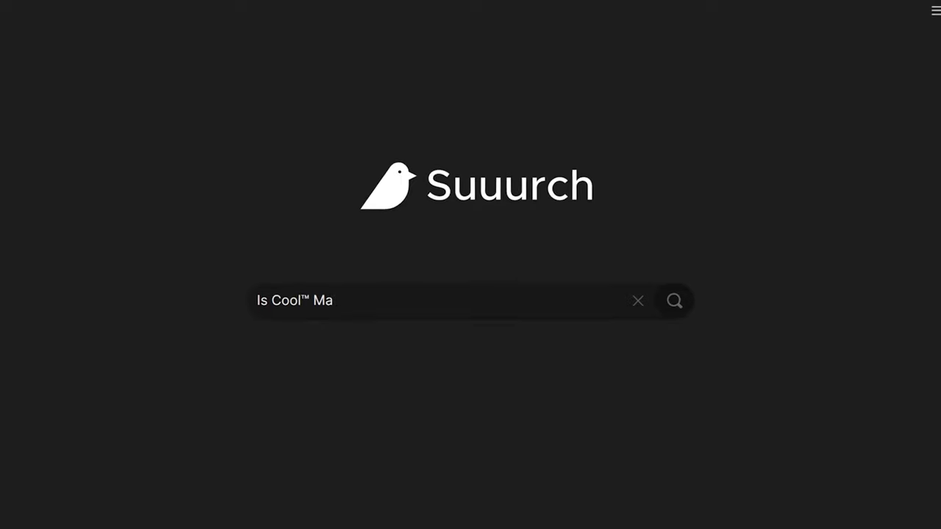
Step: Run the Suuurch query about the trademarked Cool™ Math Games name
left_click(673, 300)
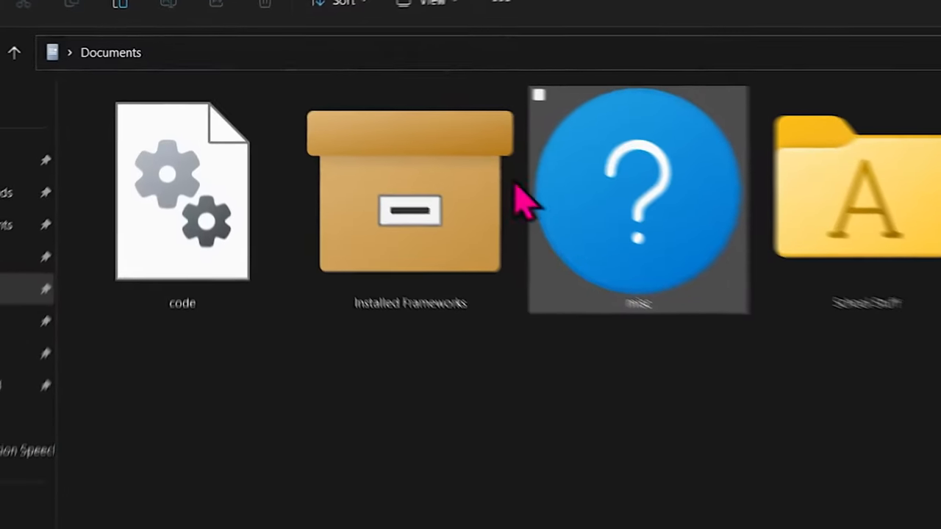
Step: Open the misc item in the Documents folder
double_click(410, 191)
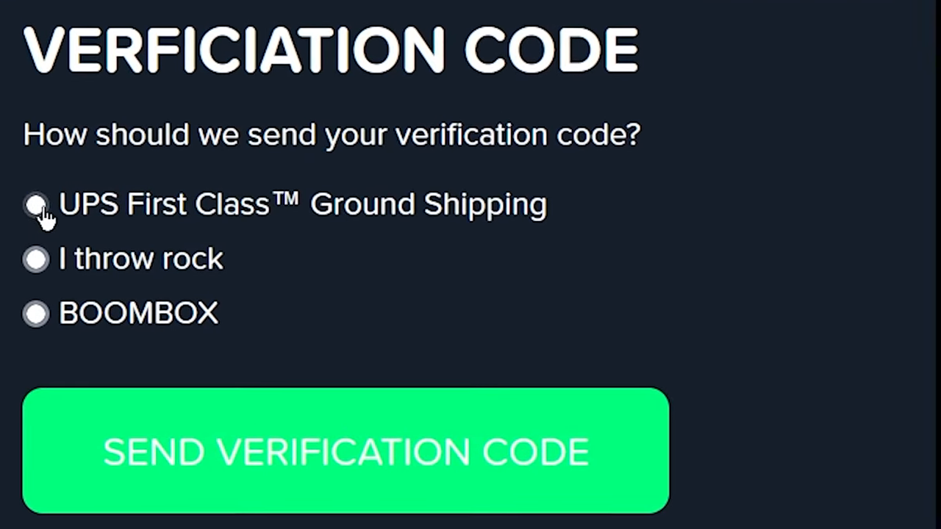
Step: Send the verification code via UPS First Class™ Ground Shipping
left_click(35, 204)
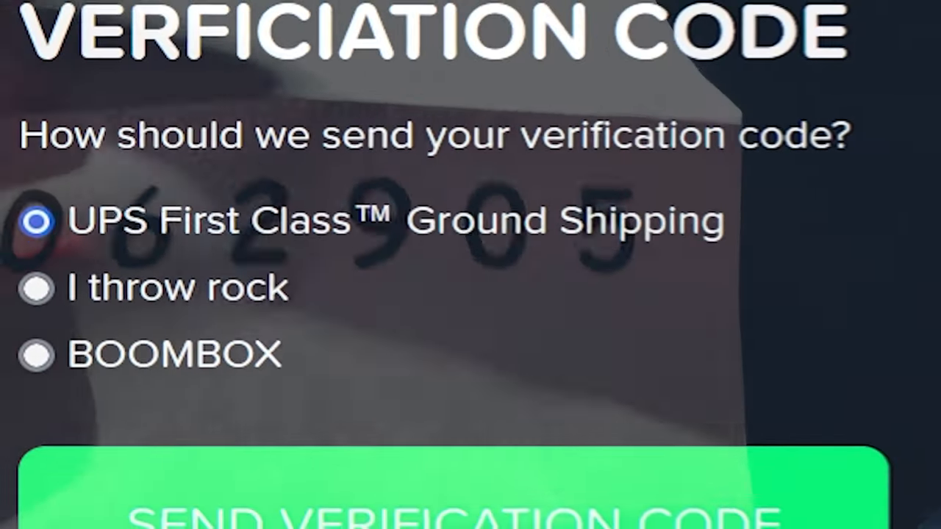
left_click(35, 288)
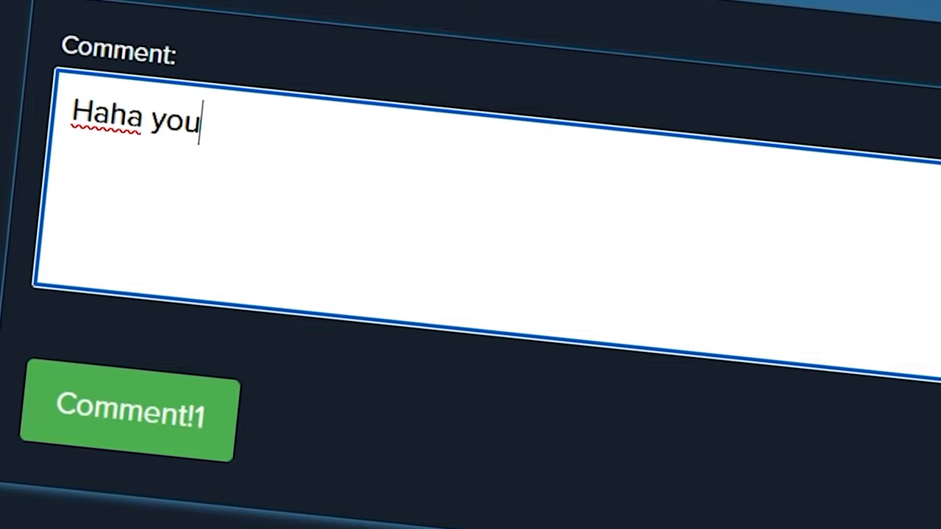
Step: Check off 'Make the website' on the to-do list, reaching 33% progress
left_click(126, 410)
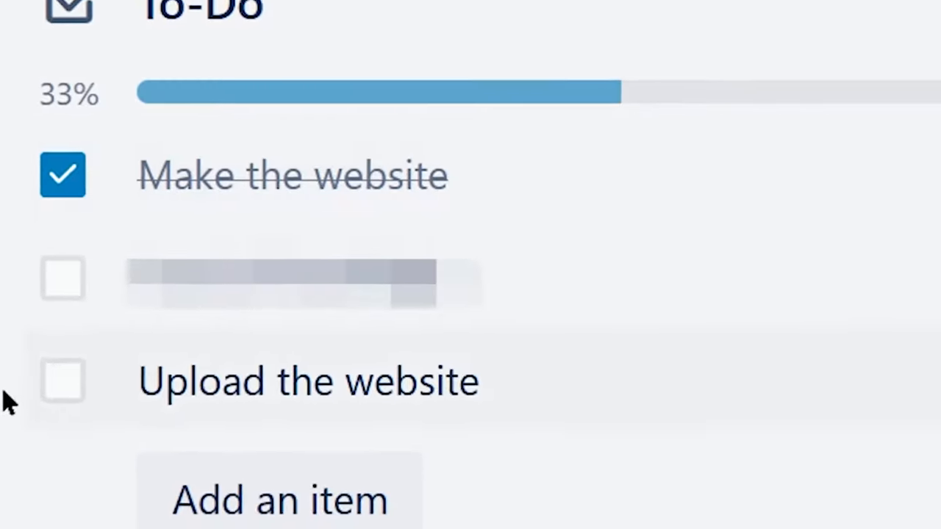
mouse_move(62, 291)
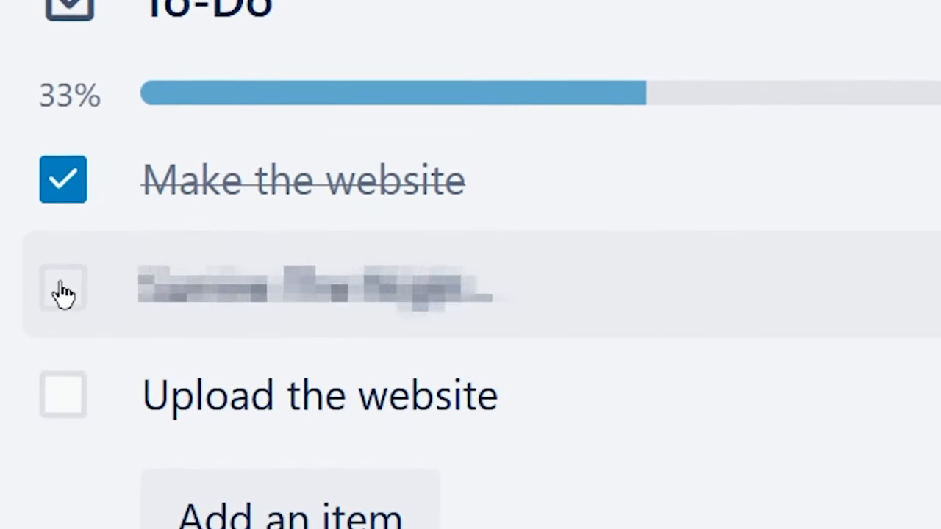